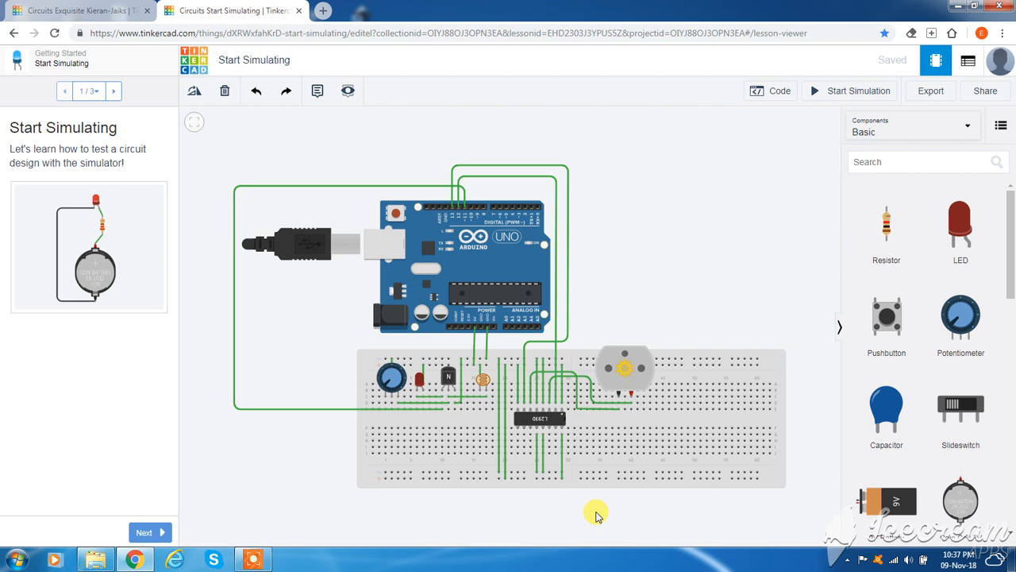
mouse_move(521, 480)
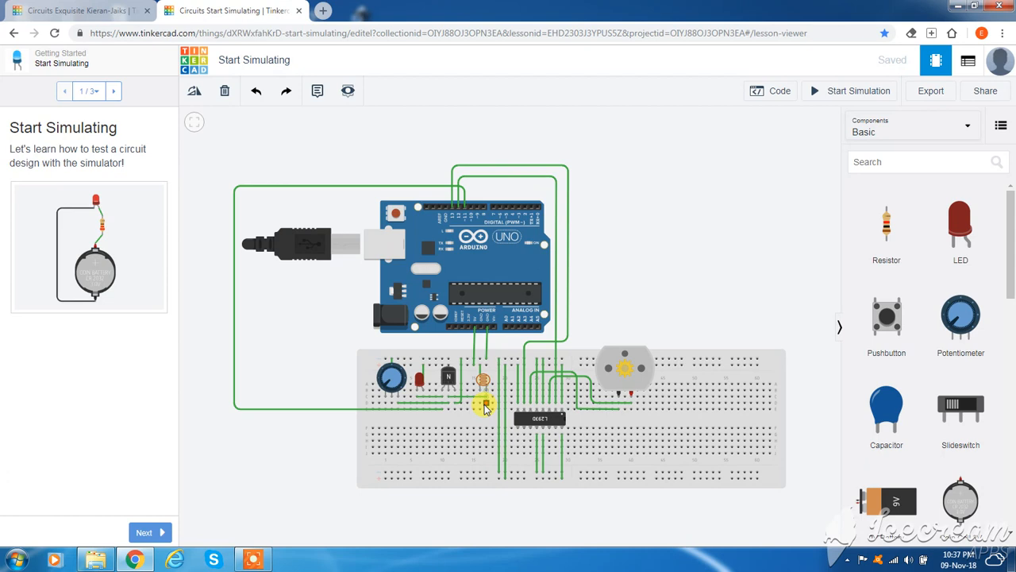
mouse_move(453, 405)
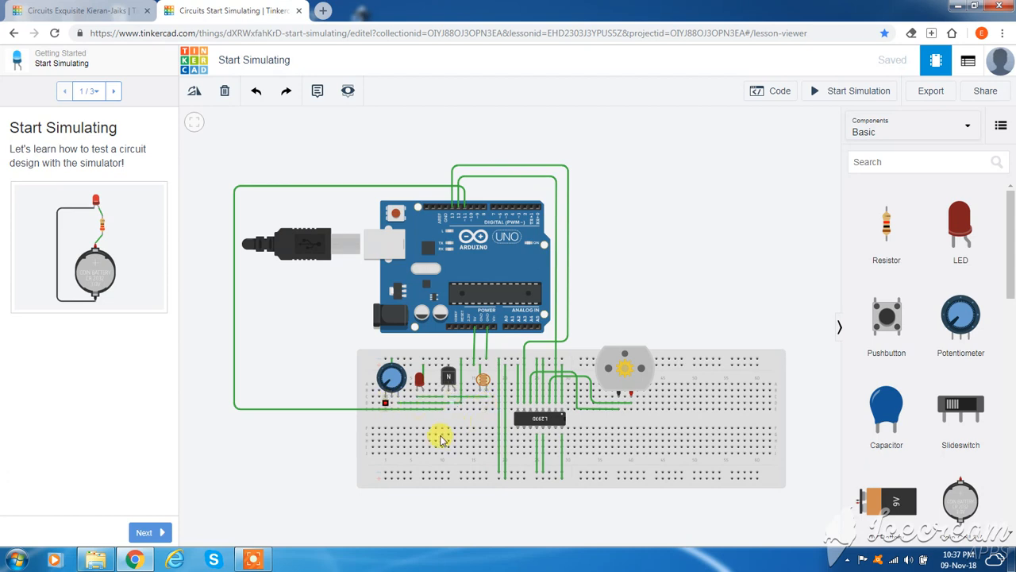
mouse_move(486, 406)
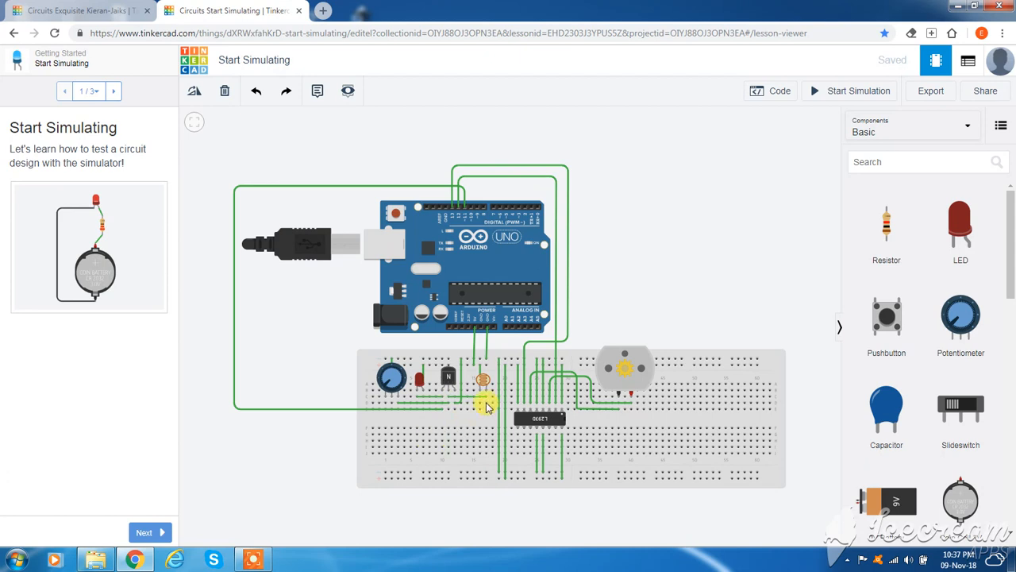
mouse_move(384, 414)
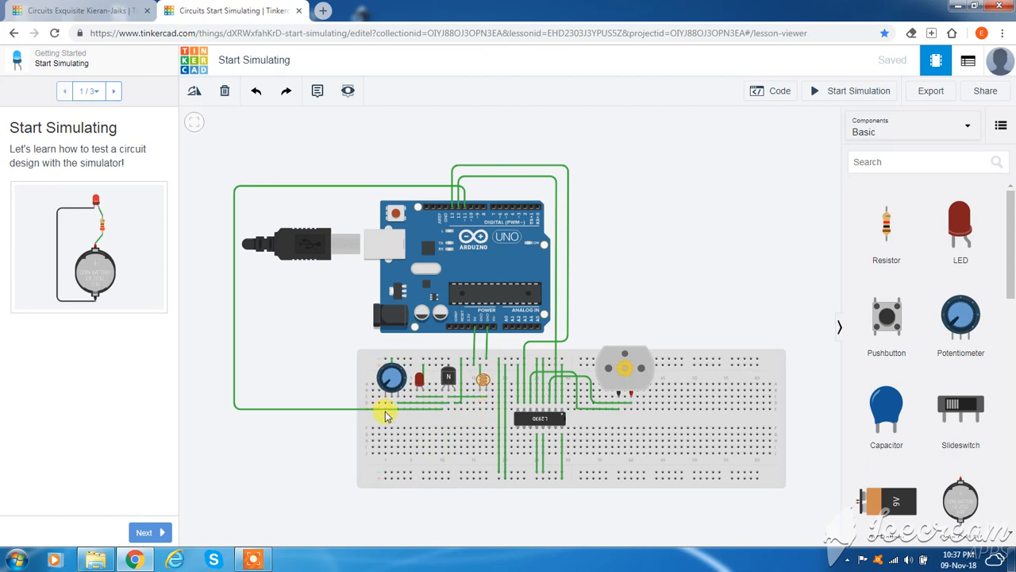
mouse_move(452, 413)
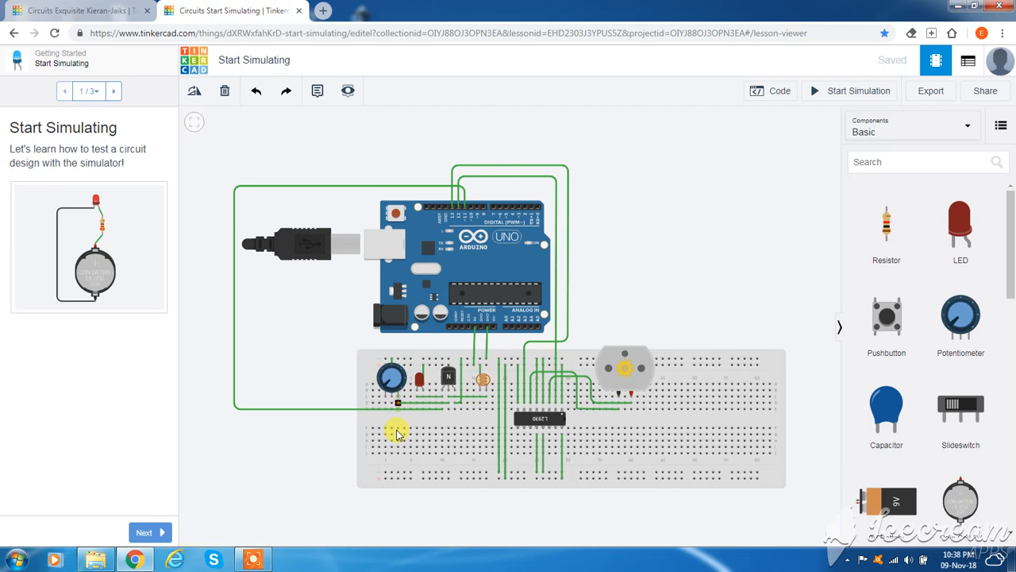
mouse_move(393, 416)
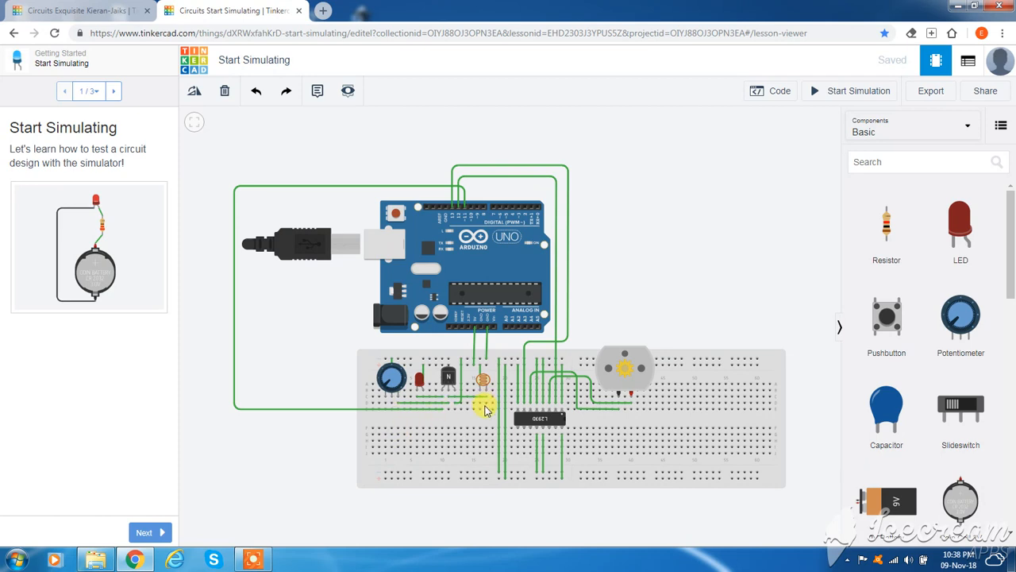
mouse_move(486, 408)
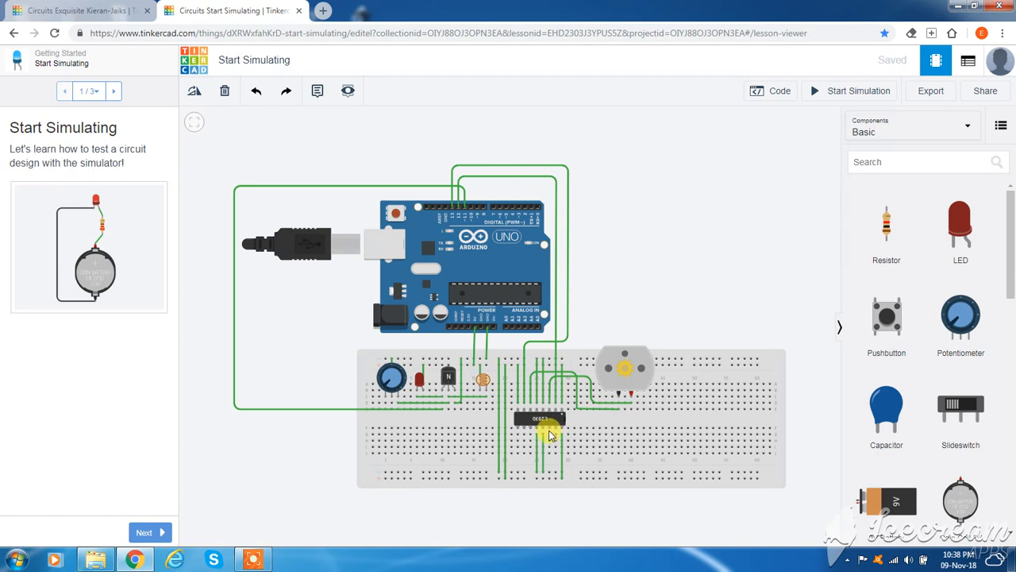
mouse_move(572, 432)
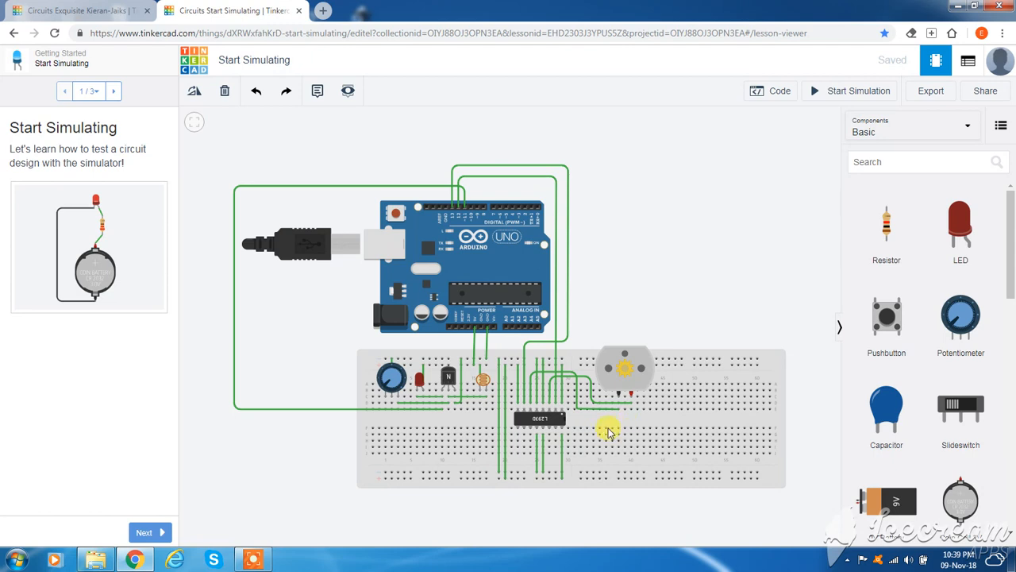
mouse_move(600, 426)
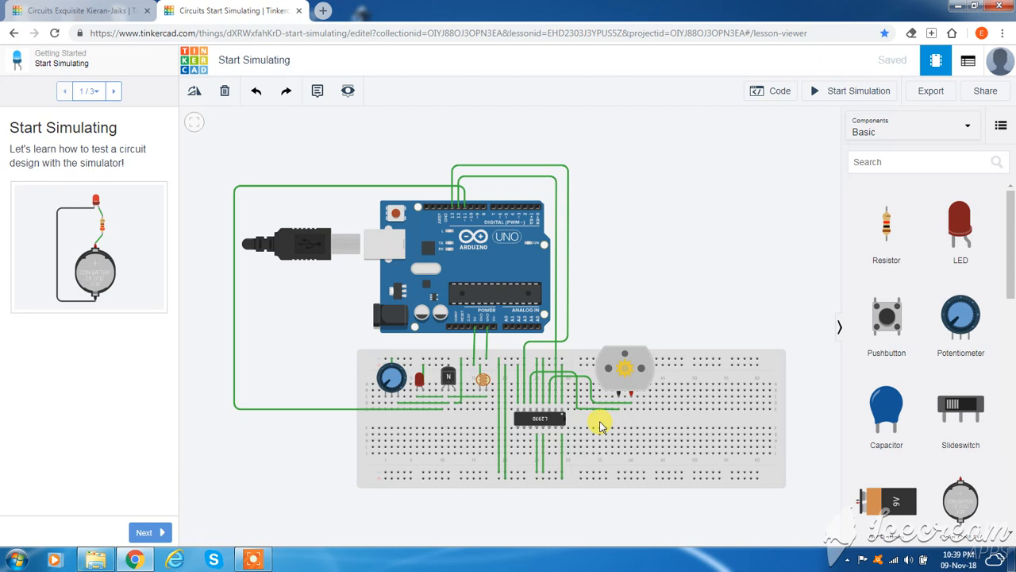
mouse_move(600, 432)
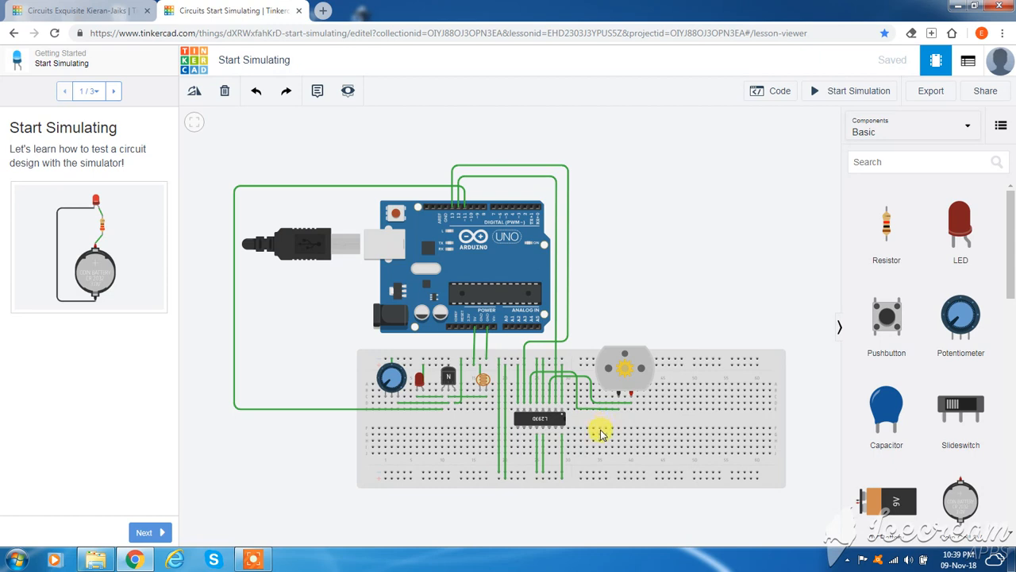
mouse_move(792, 265)
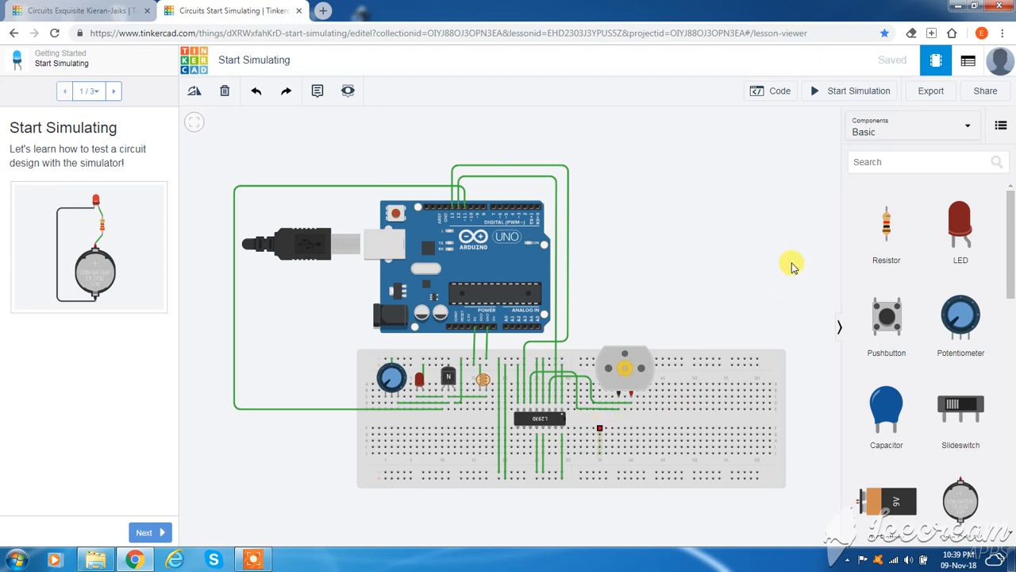
mouse_move(800, 253)
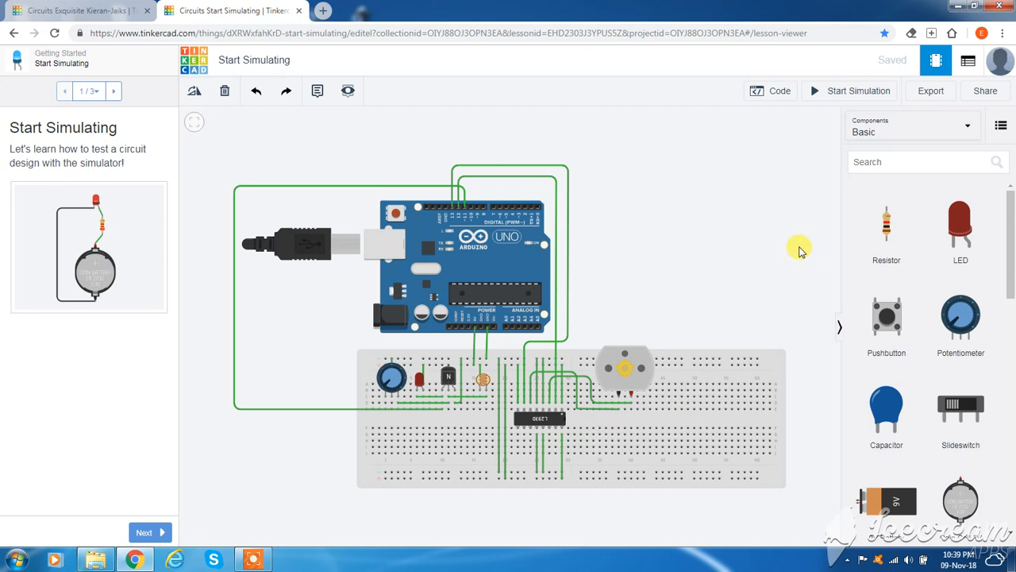
mouse_move(755, 324)
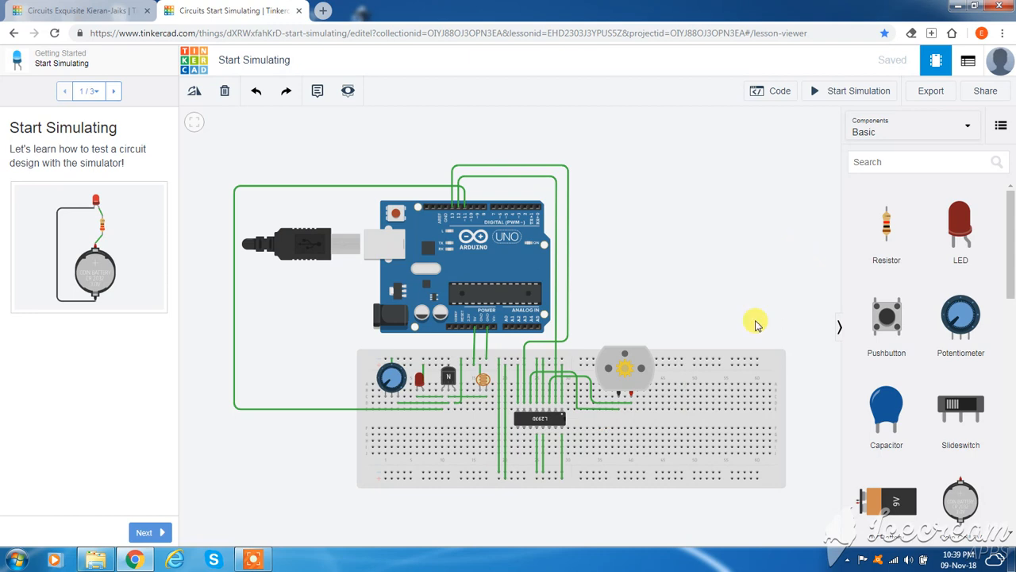
mouse_move(540, 432)
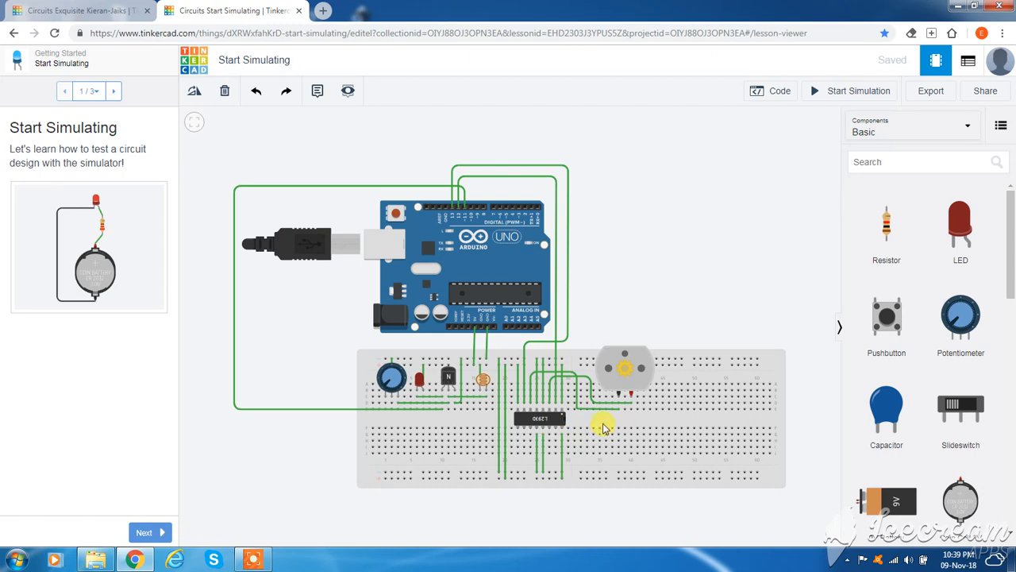
mouse_move(511, 499)
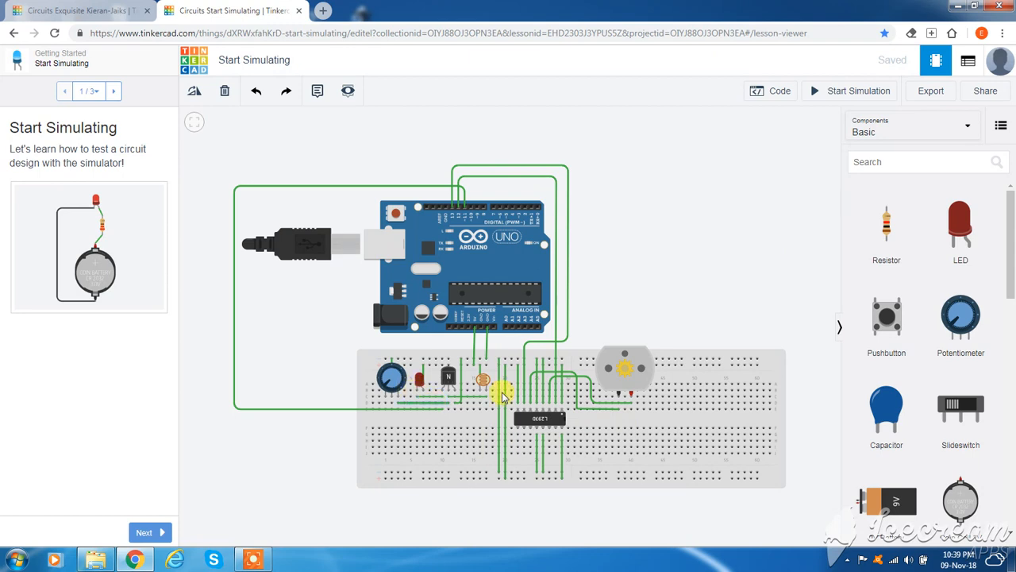
mouse_move(314, 289)
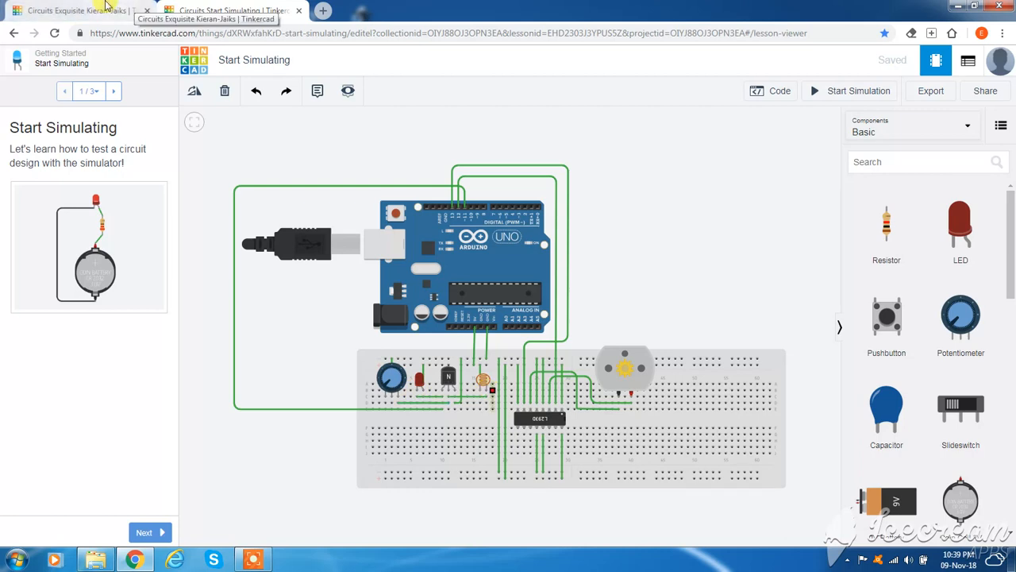
Step: Switch from the empty-breadboard design to the finished Arduino, L293D and motor circuit design
click(71, 9)
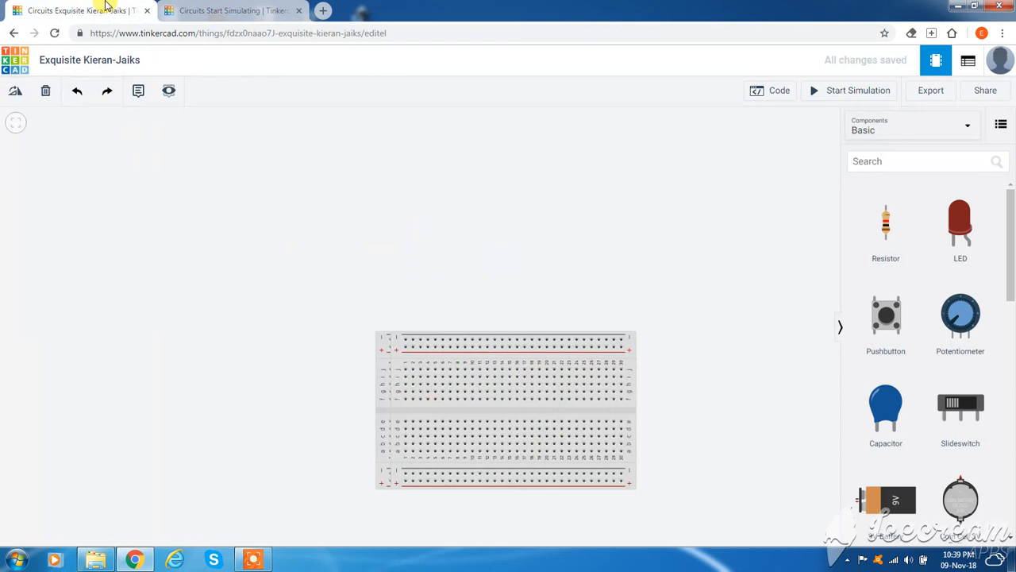
mouse_move(567, 332)
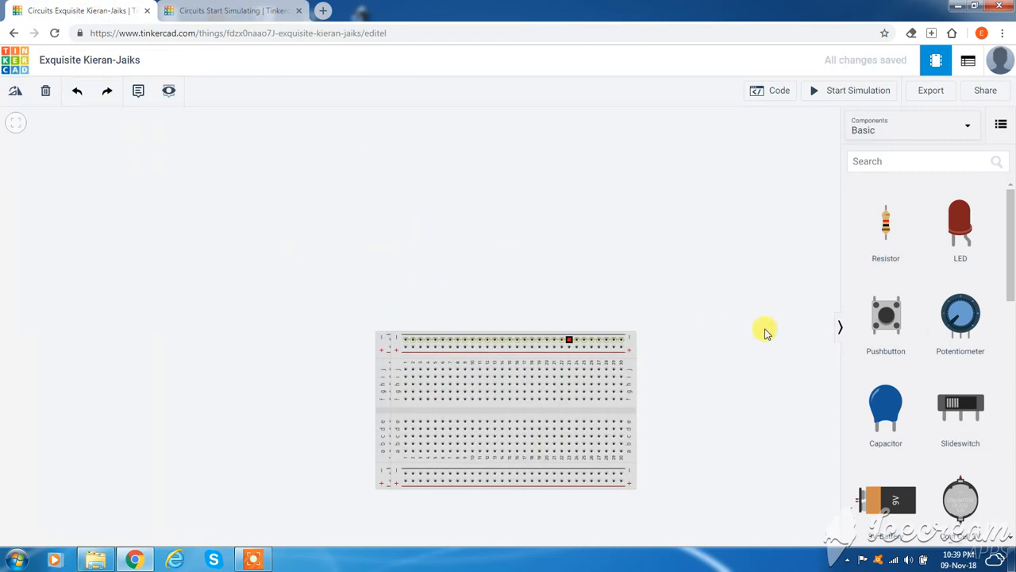
mouse_move(635, 297)
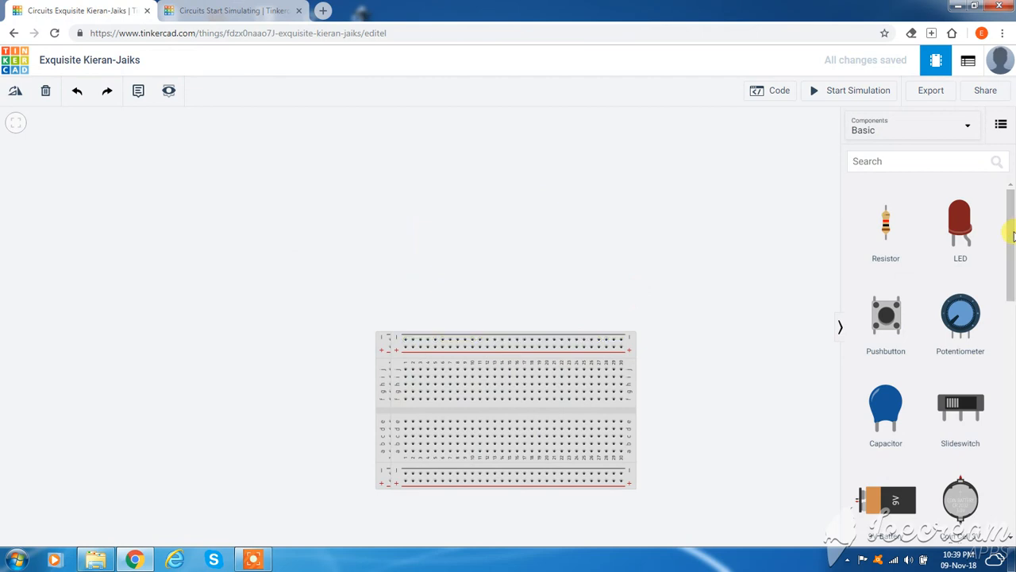
mouse_move(924, 178)
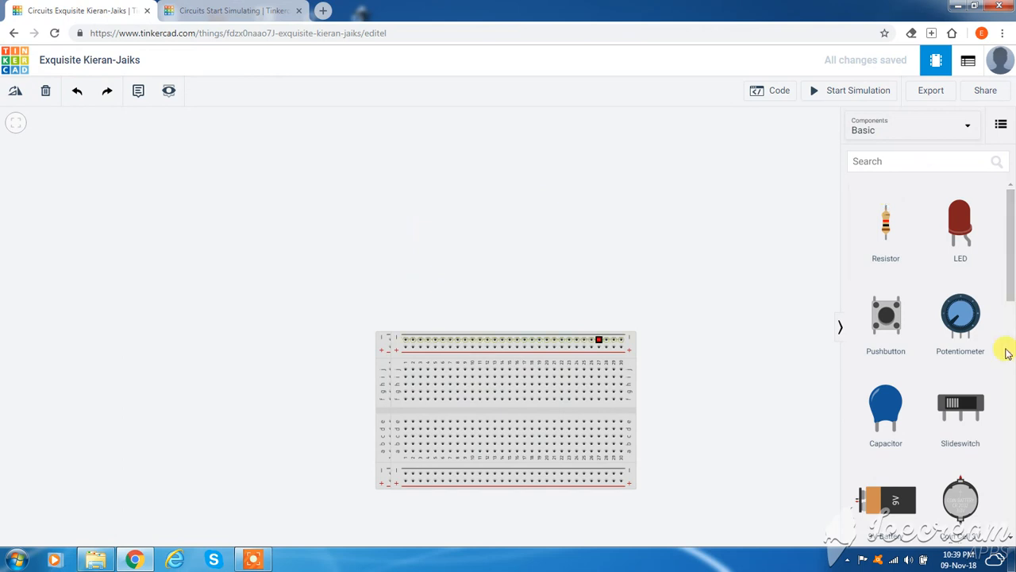
scroll(down, 3)
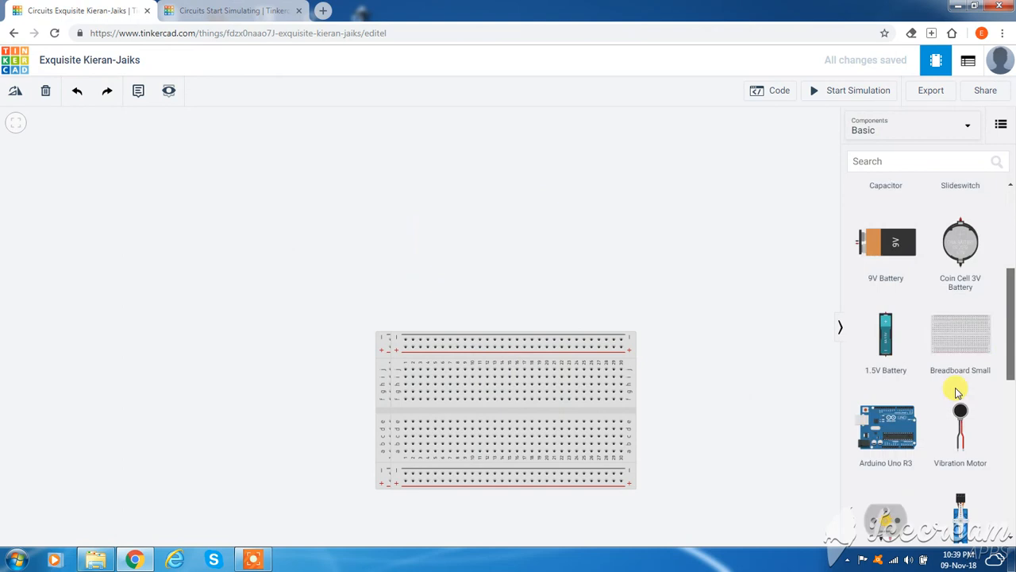
mouse_move(368, 181)
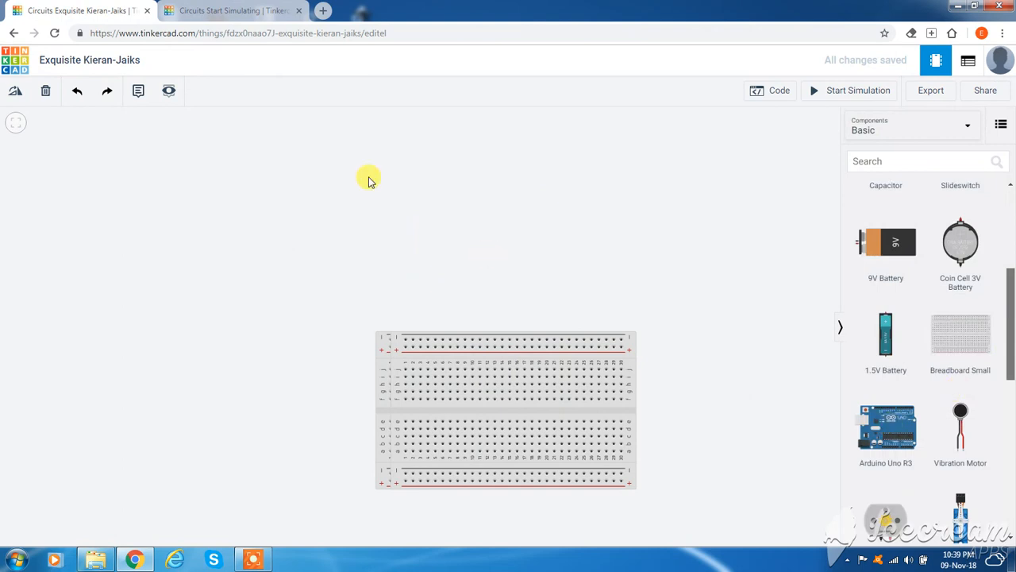
mouse_move(349, 168)
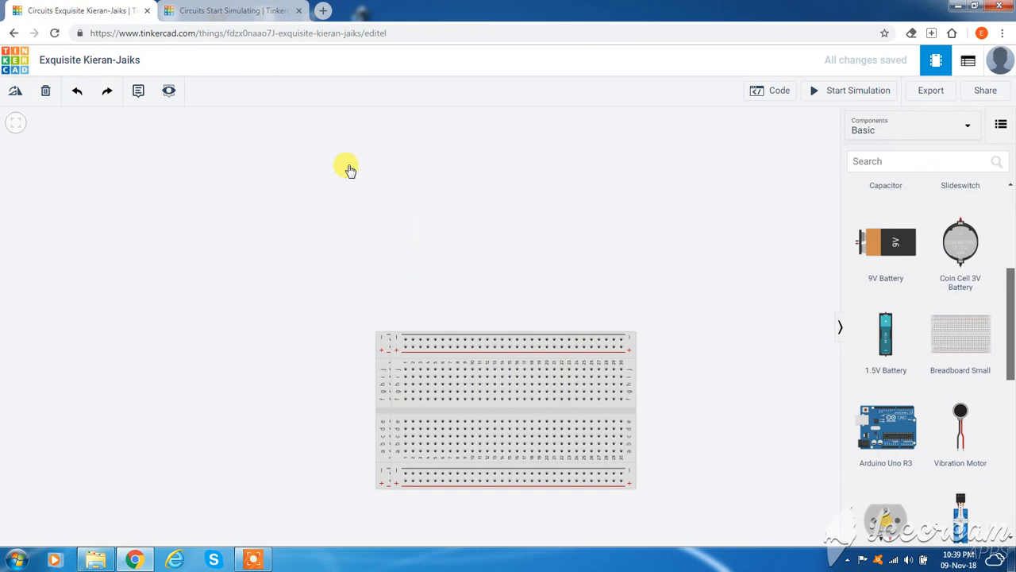
mouse_move(230, 9)
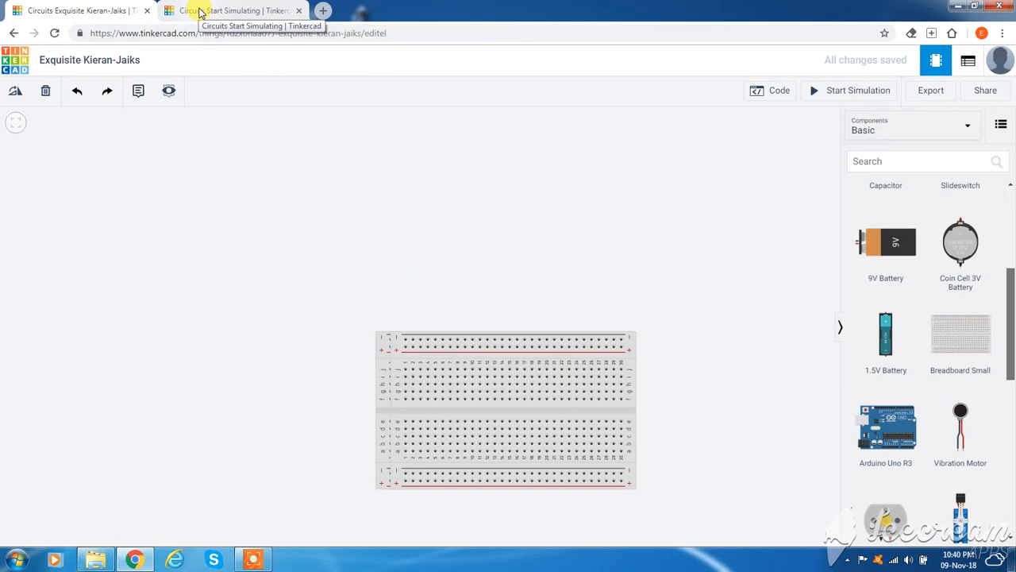
click(230, 10)
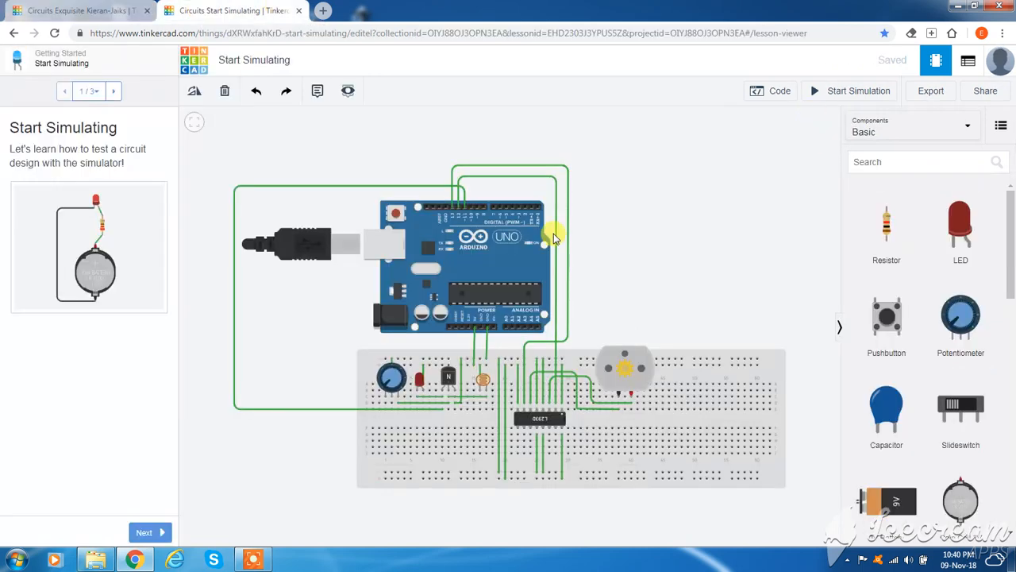
mouse_move(711, 175)
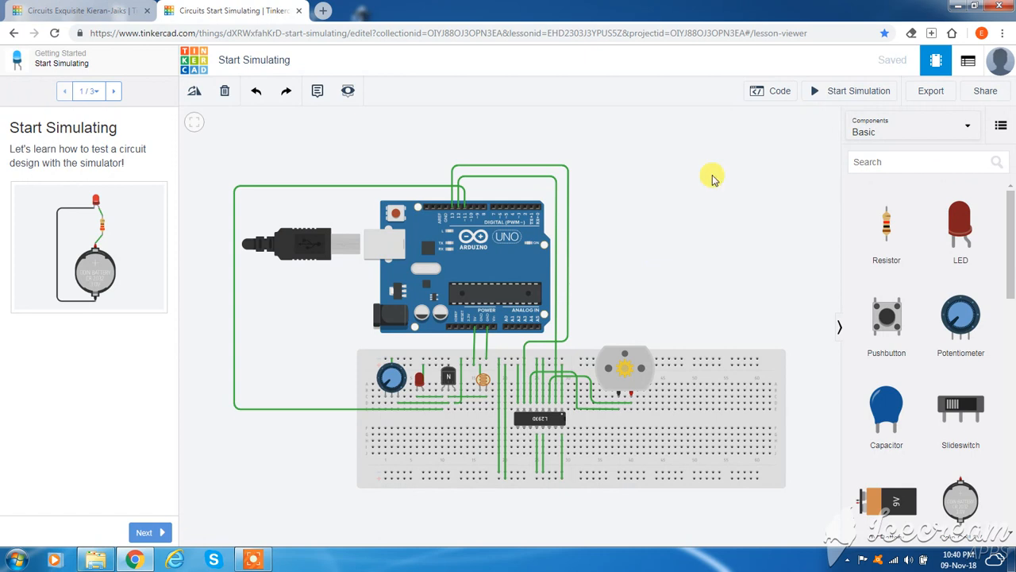
mouse_move(737, 168)
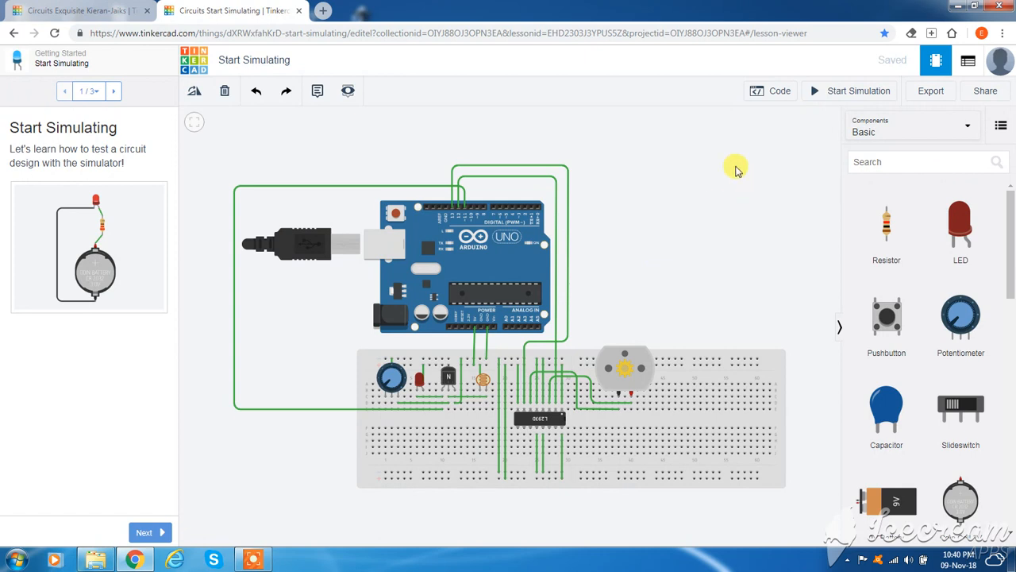
mouse_move(778, 91)
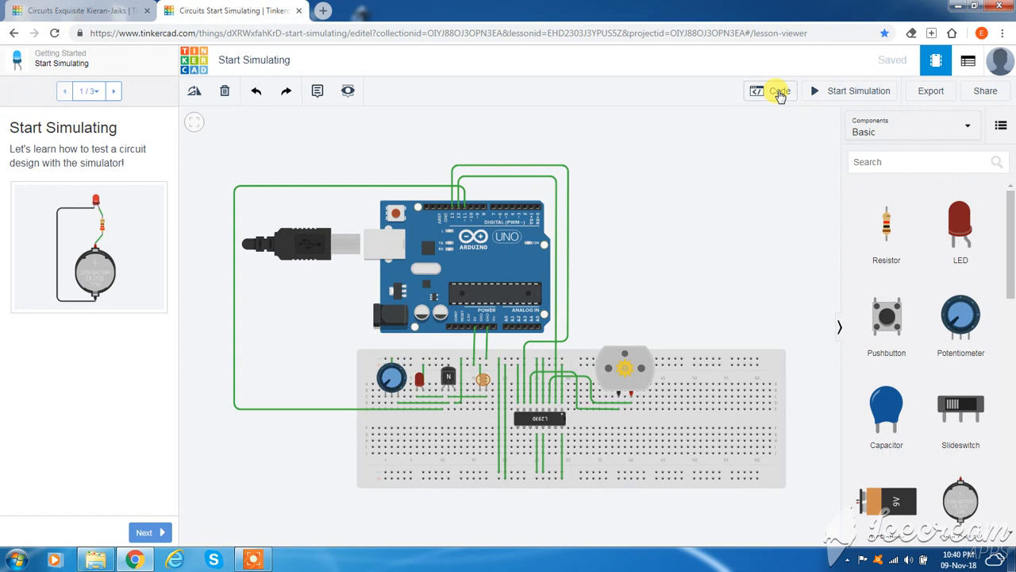
mouse_move(638, 146)
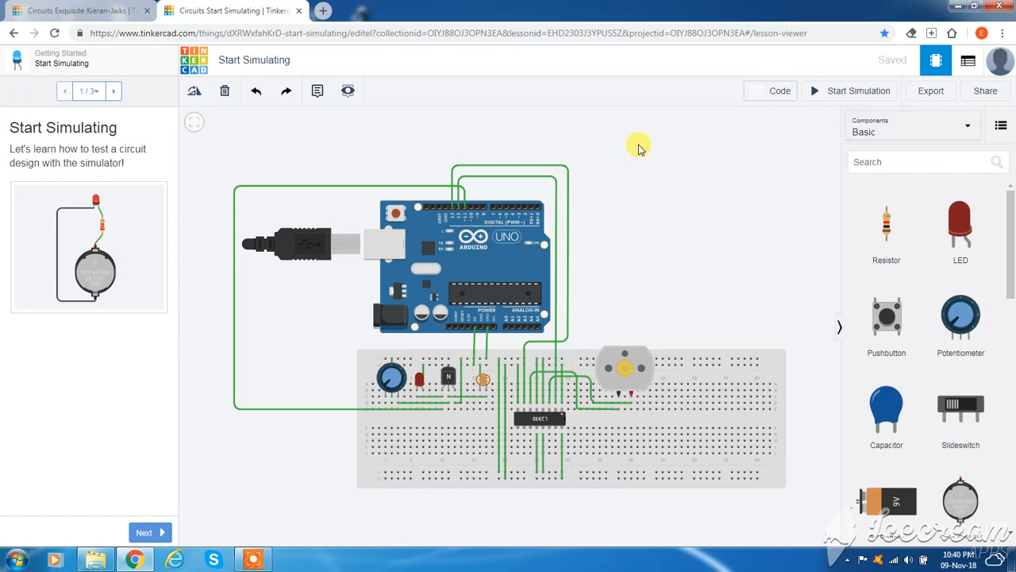
Step: Show the Arduino sketch as text code beside the circuit
click(778, 89)
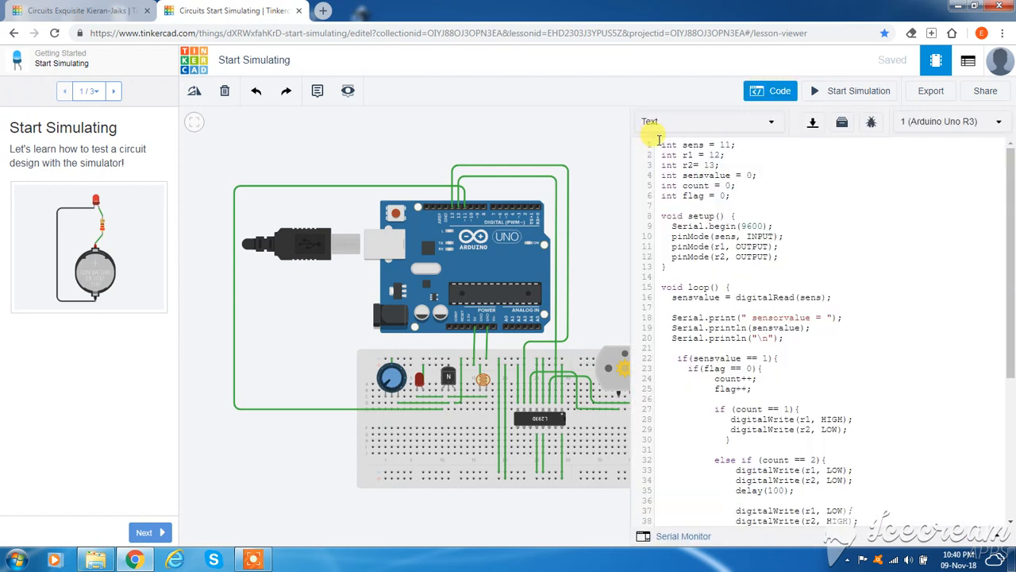
mouse_move(825, 181)
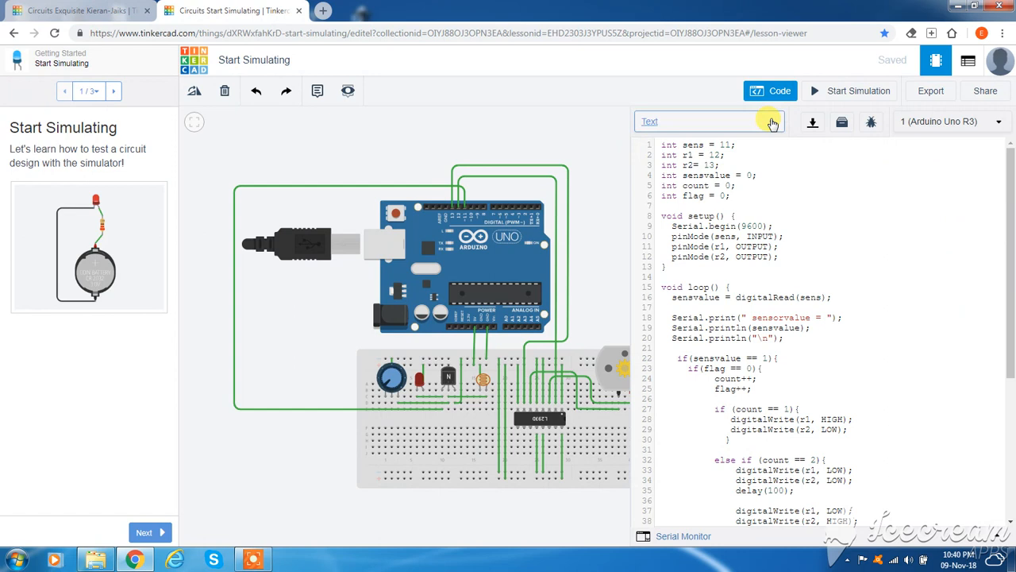
mouse_move(752, 124)
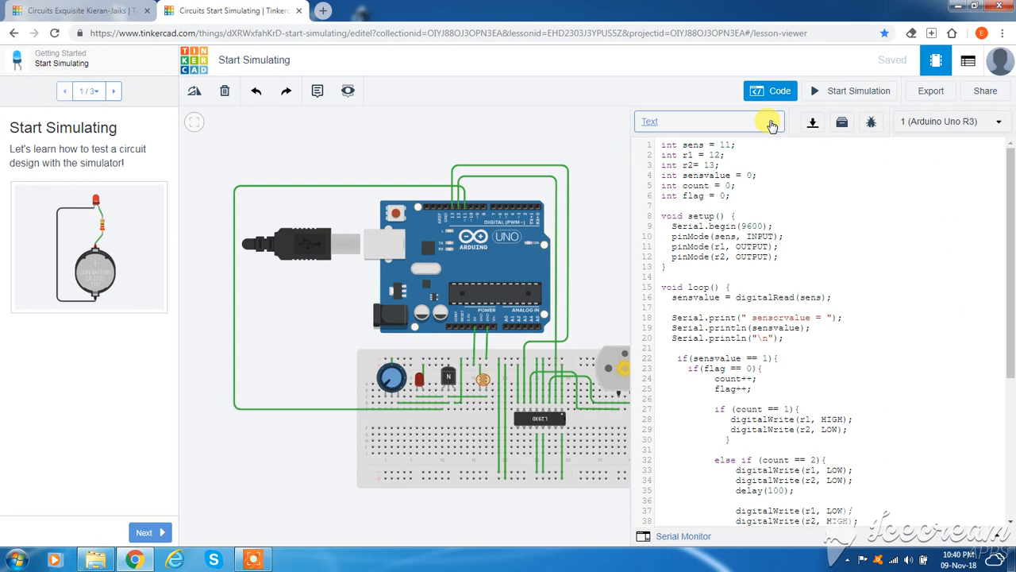
mouse_move(613, 143)
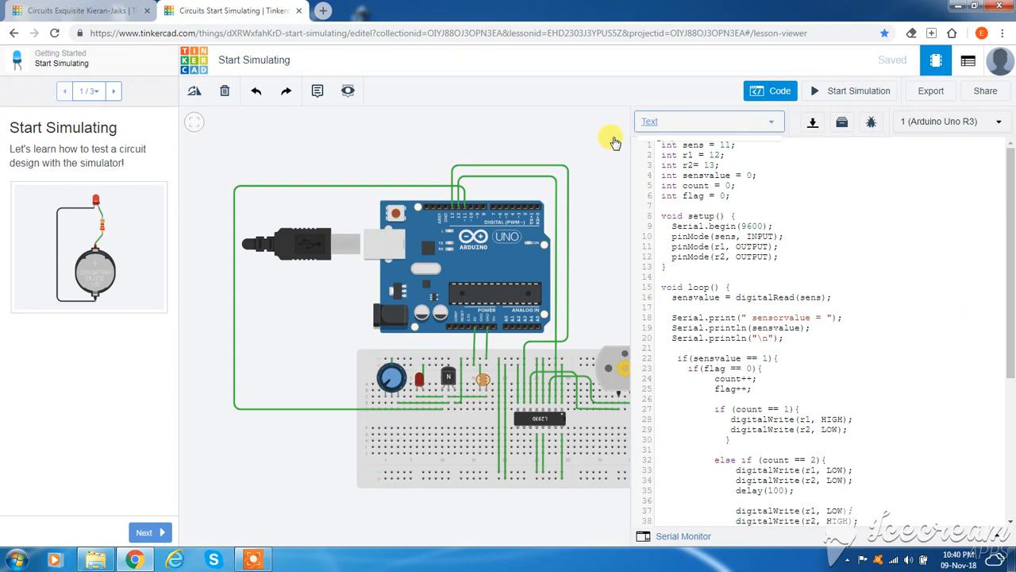
Step: List the code editing modes: Blocks, Blocks + Text, and Text
click(707, 121)
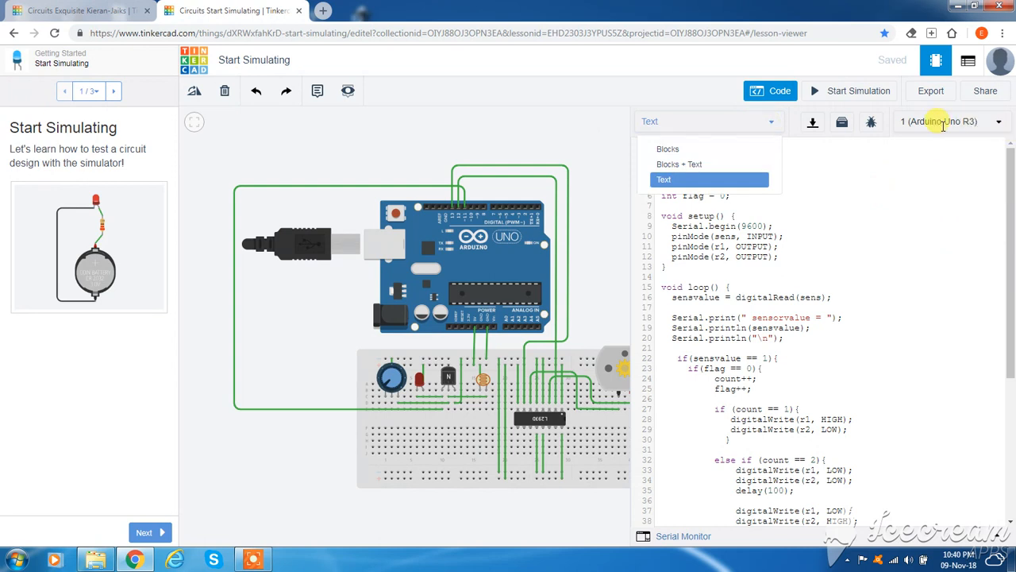
mouse_move(981, 140)
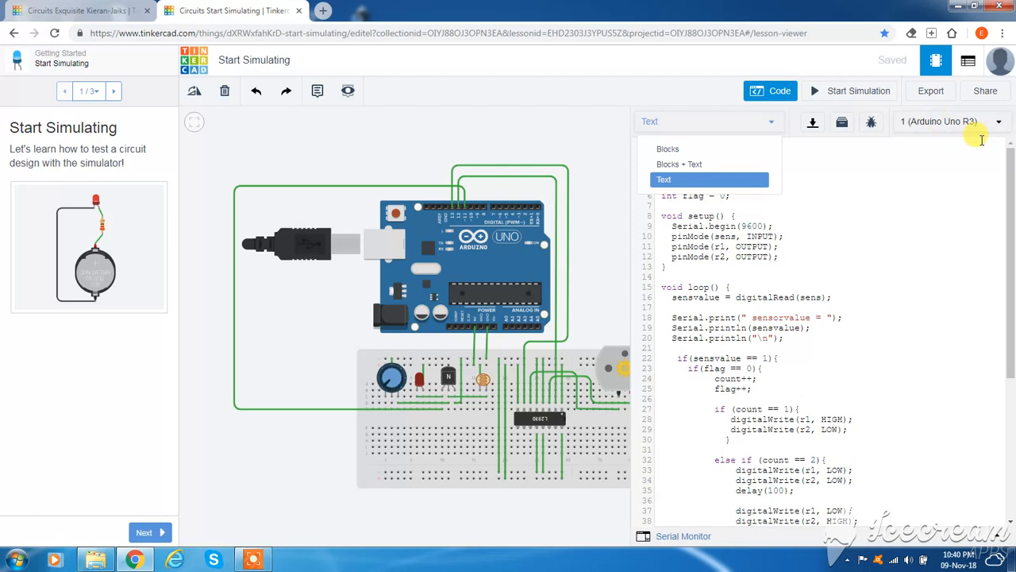
mouse_move(971, 127)
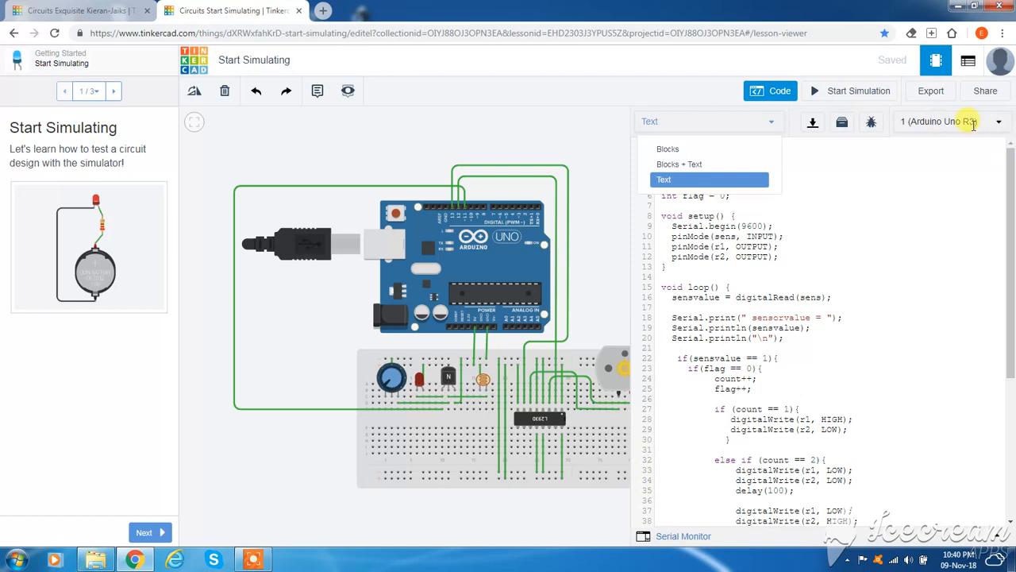
mouse_move(647, 219)
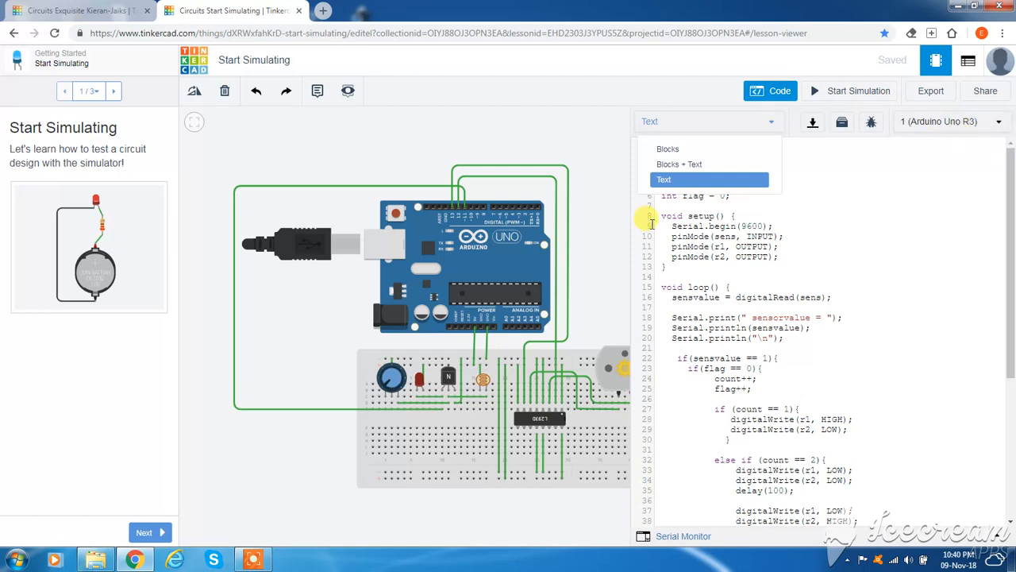
mouse_move(937, 305)
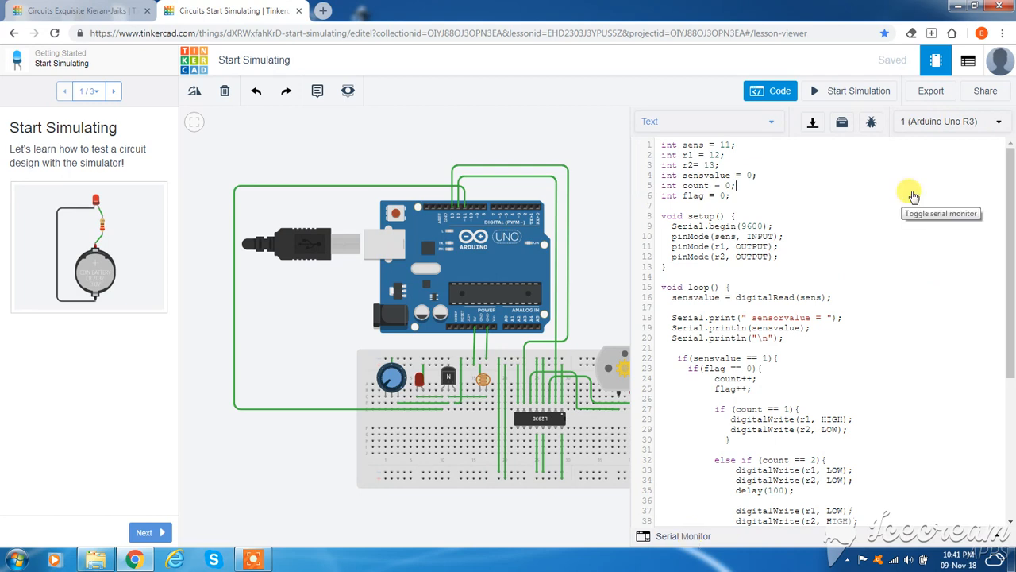
mouse_move(936, 163)
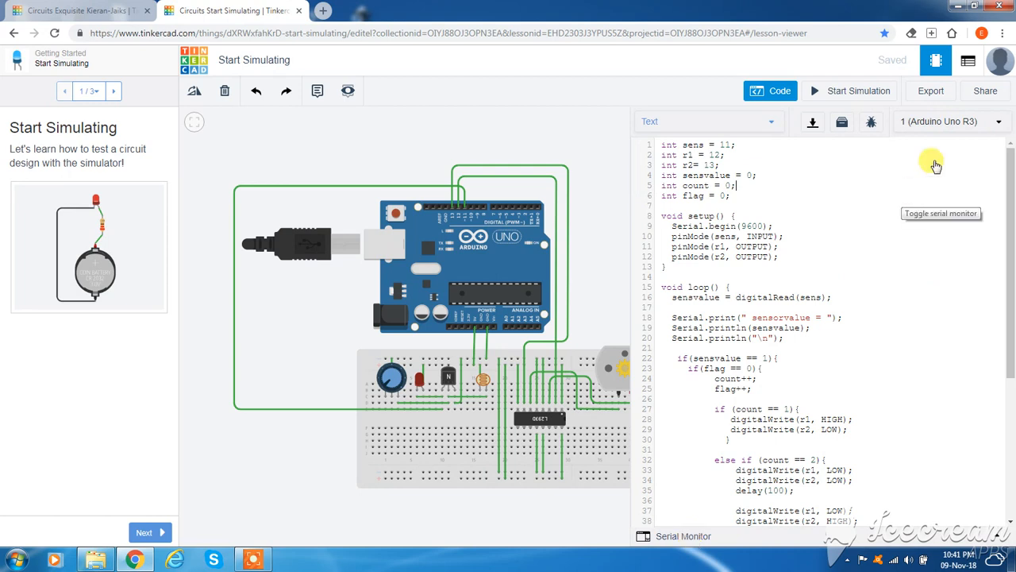
mouse_move(931, 90)
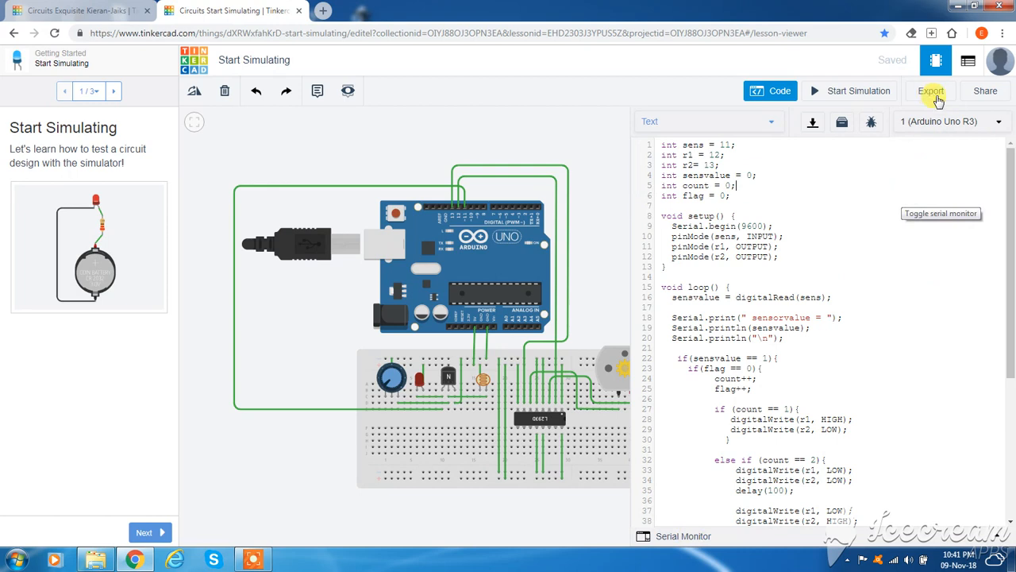
mouse_move(887, 203)
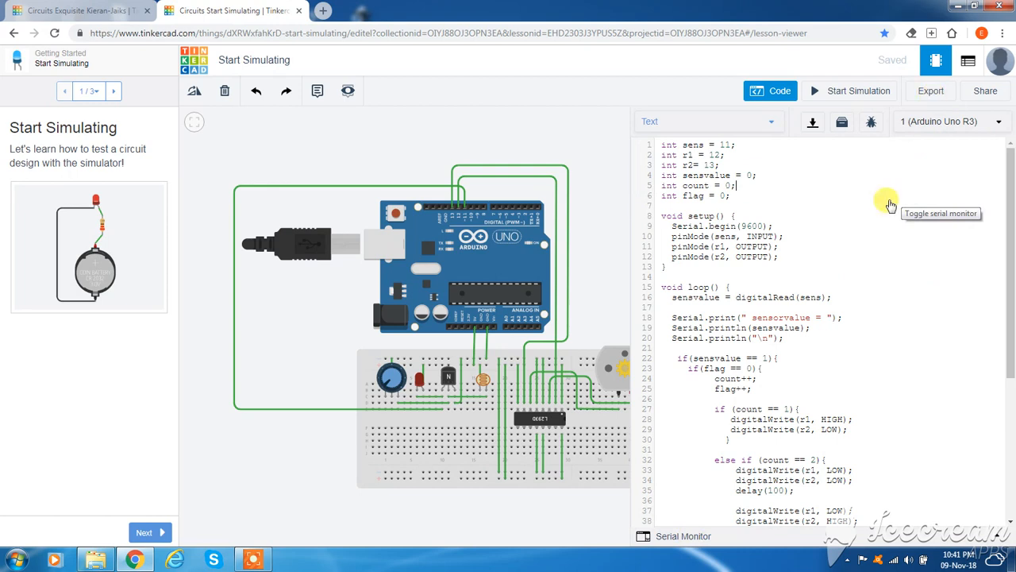